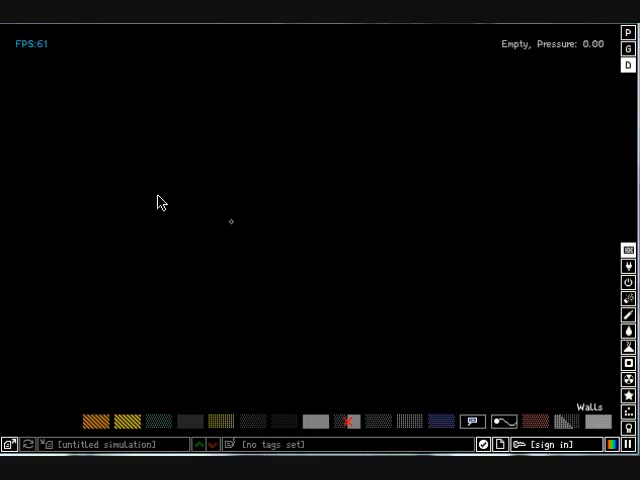
mouse_move(16, 28)
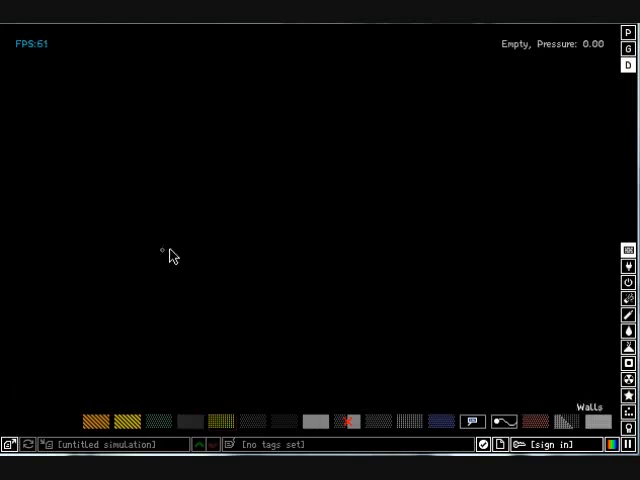
Step: Switch the element palette from Powders to the Explosives category
click(628, 290)
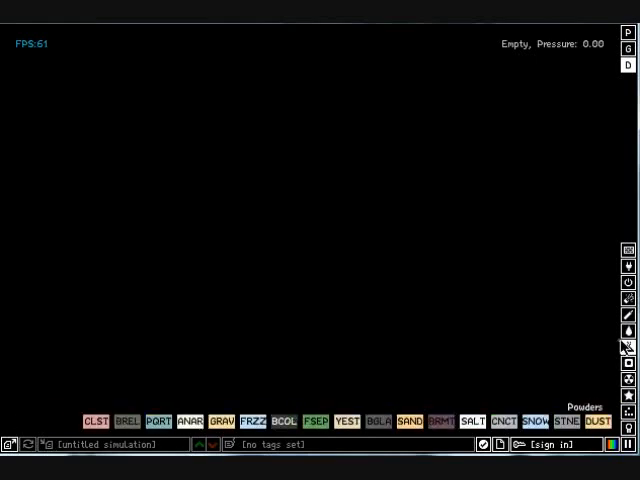
click(628, 316)
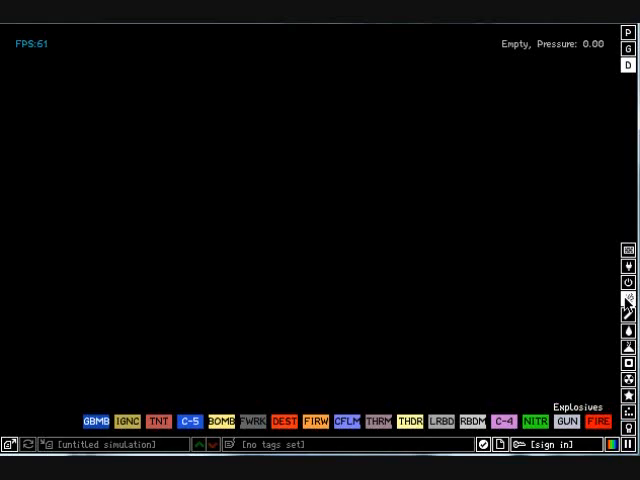
mouse_move(620, 304)
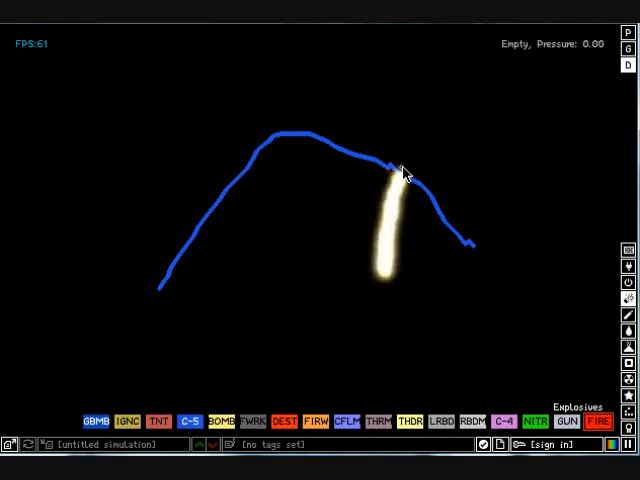
Step: Mark the arch's left end, then list the Liquids elements
click(190, 420)
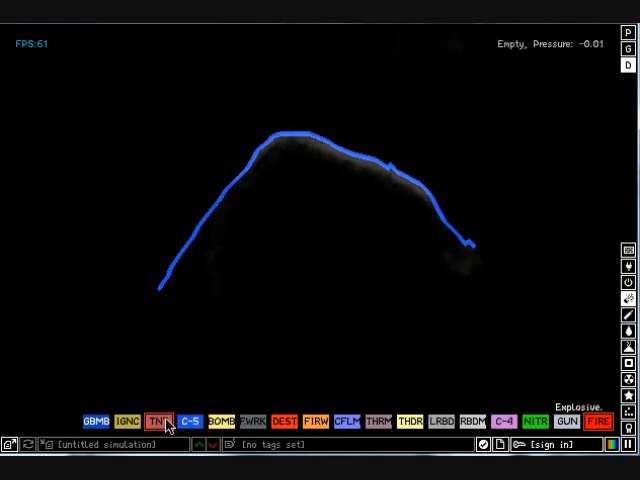
click(190, 420)
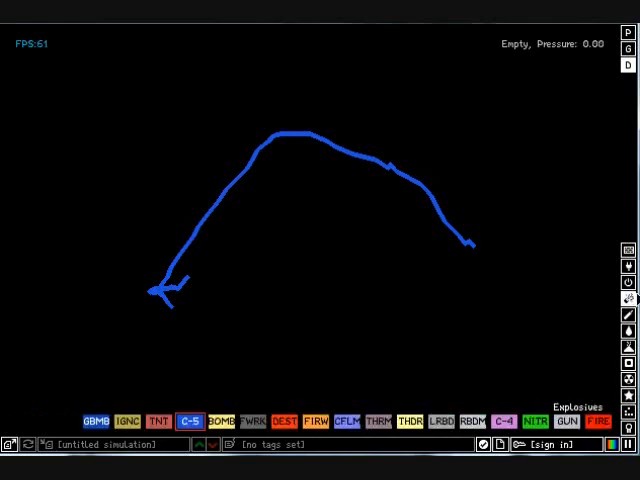
click(628, 288)
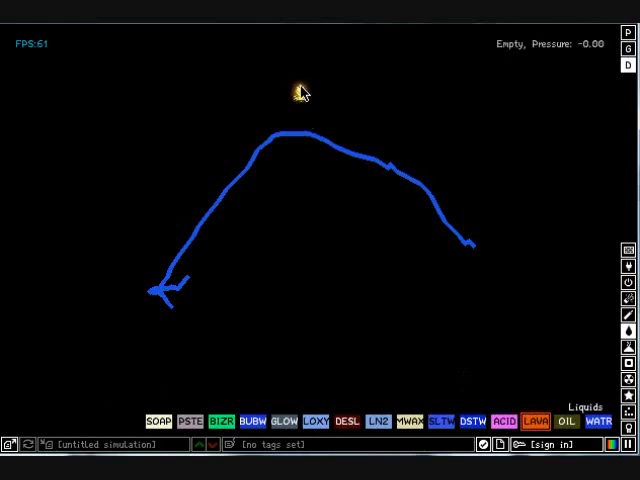
Step: Clear the blue arch from the sandbox, leaving the field empty
click(300, 96)
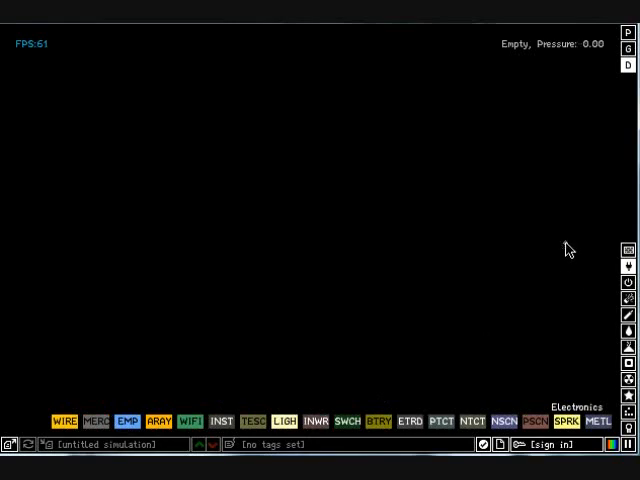
Step: Select the Explosives category and scatter sparkling particles along the sandbox floor
click(628, 300)
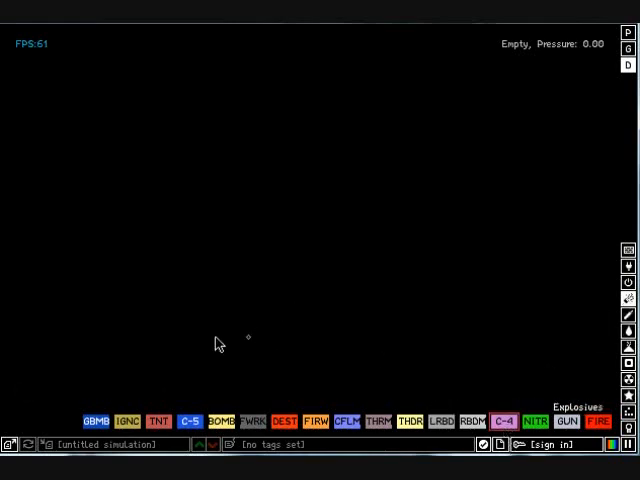
drag(204, 330, 536, 270)
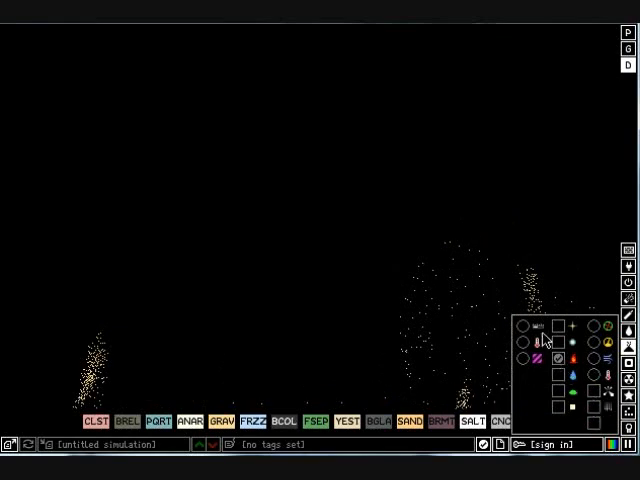
mouse_move(520, 336)
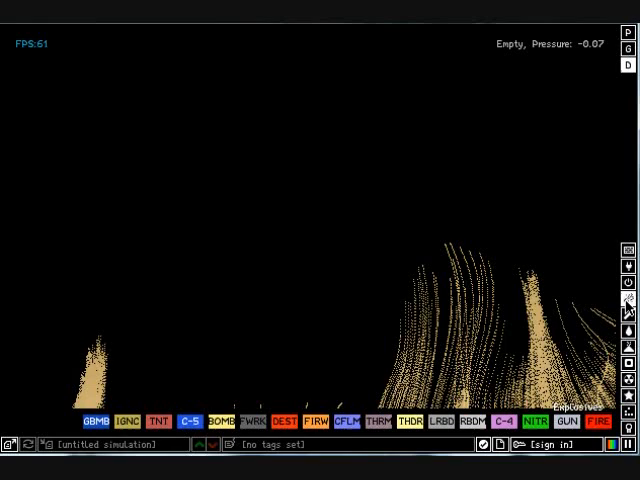
Step: Browse the Gas category, then list the Special elements over the empty canvas
click(628, 292)
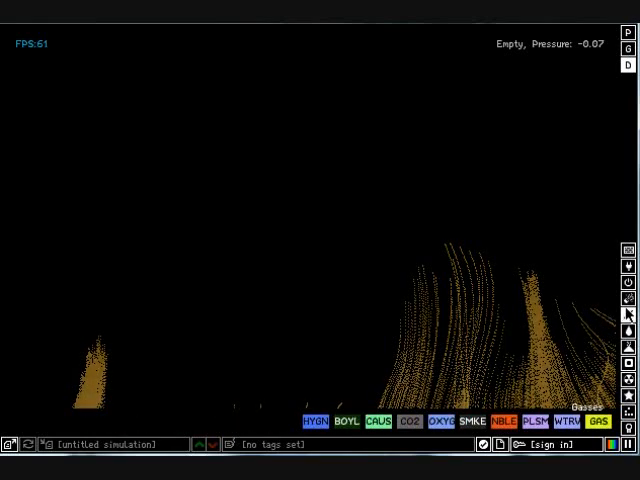
click(628, 330)
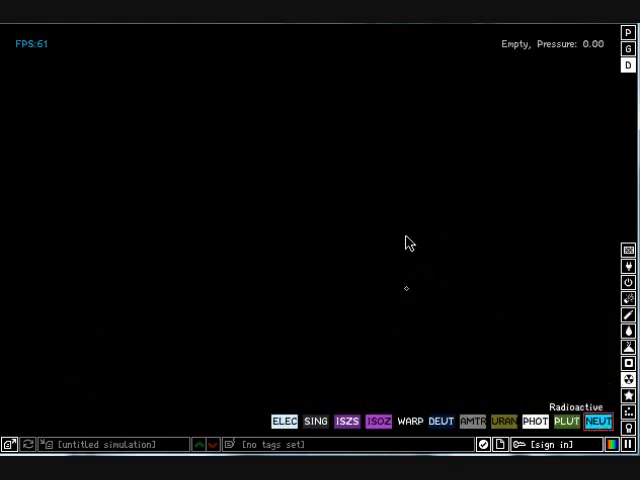
mouse_move(310, 236)
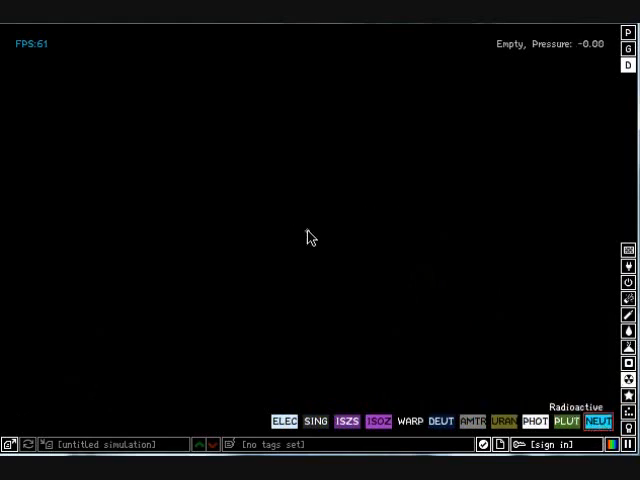
click(308, 236)
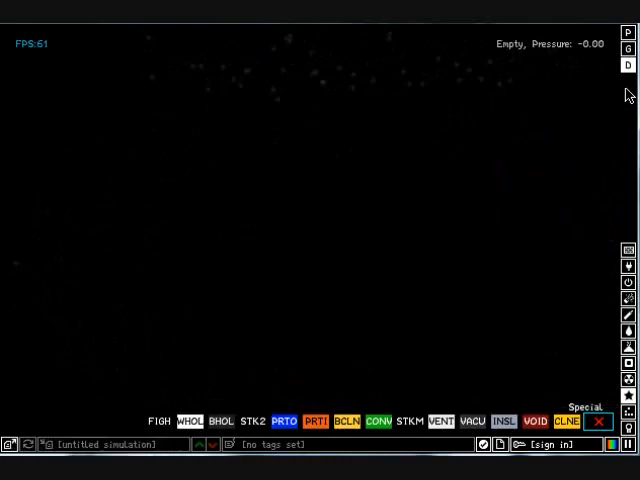
Step: Choose the basic wall and draw gray steps descending to the right
click(628, 248)
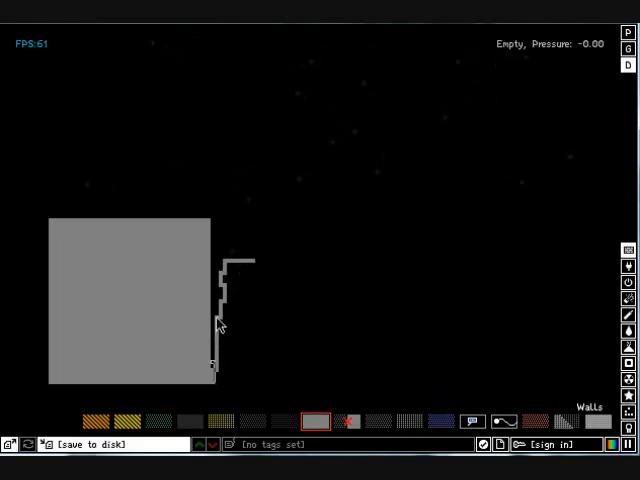
drag(220, 324, 290, 276)
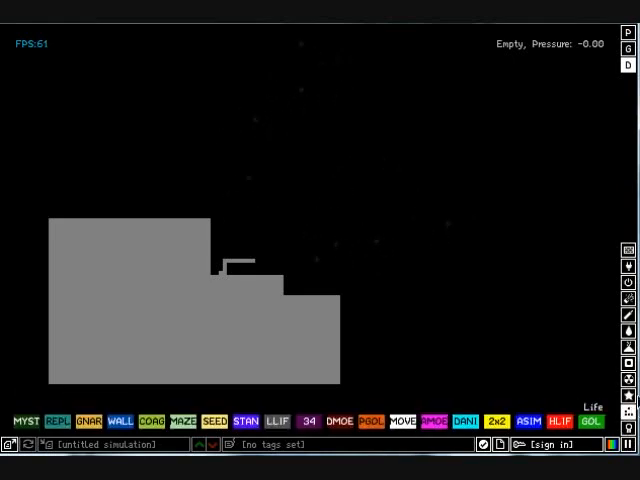
Step: Paint a dense cloud of WATR over the gray wall stairs
click(630, 396)
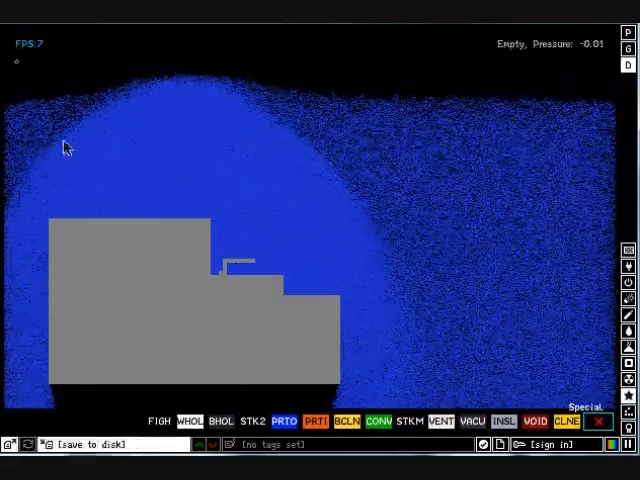
Step: Erase the water particles so only the gray stepped walls remain
drag(16, 64, 416, 208)
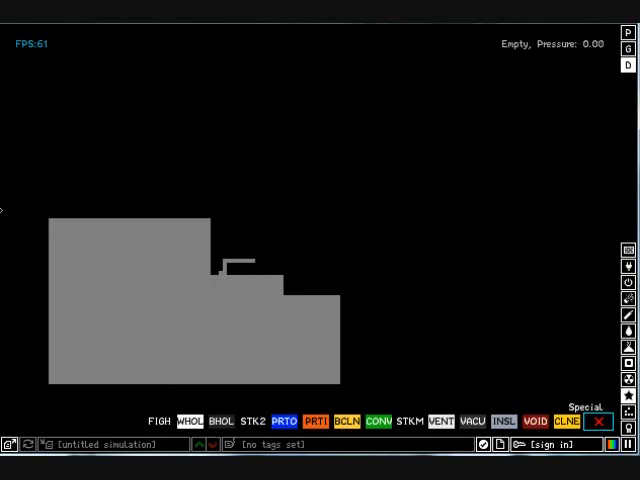
mouse_move(520, 432)
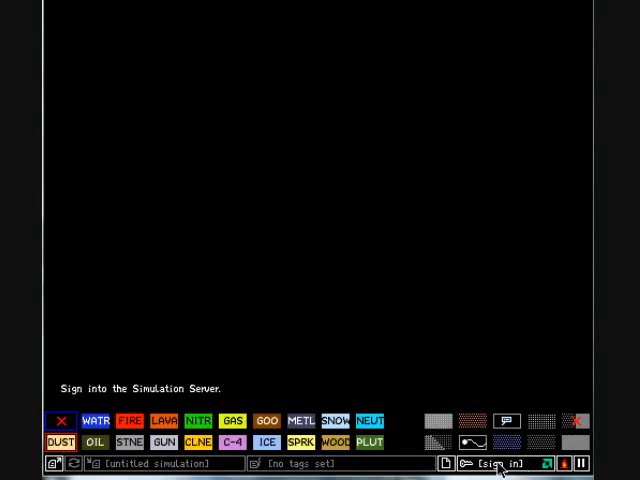
mouse_move(444, 464)
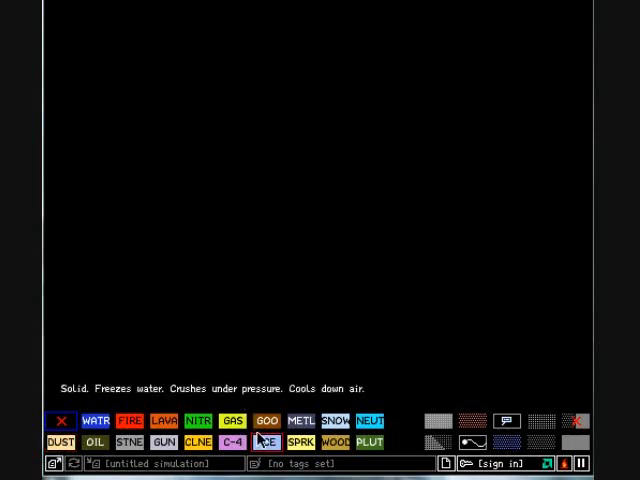
Step: Select C-4 and draw a vertical pink streak on the empty canvas
drag(152, 220, 376, 352)
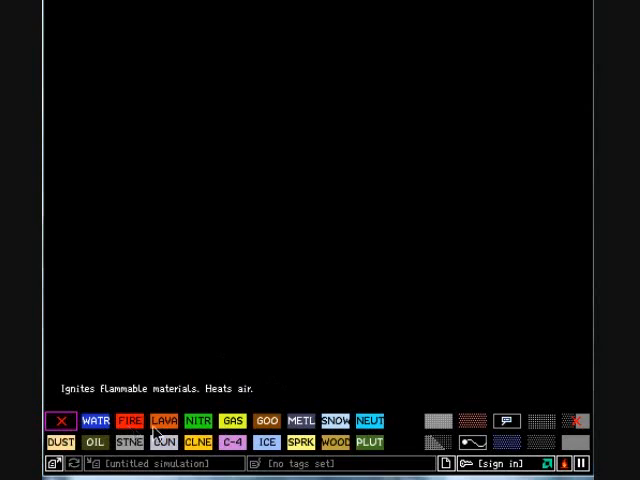
mouse_move(336, 388)
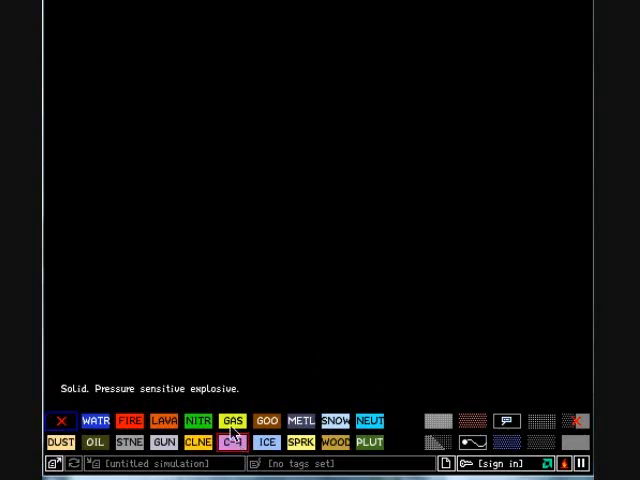
drag(130, 122, 132, 230)
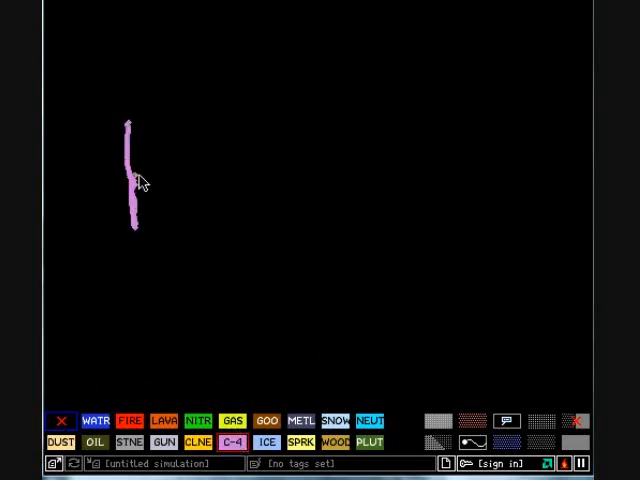